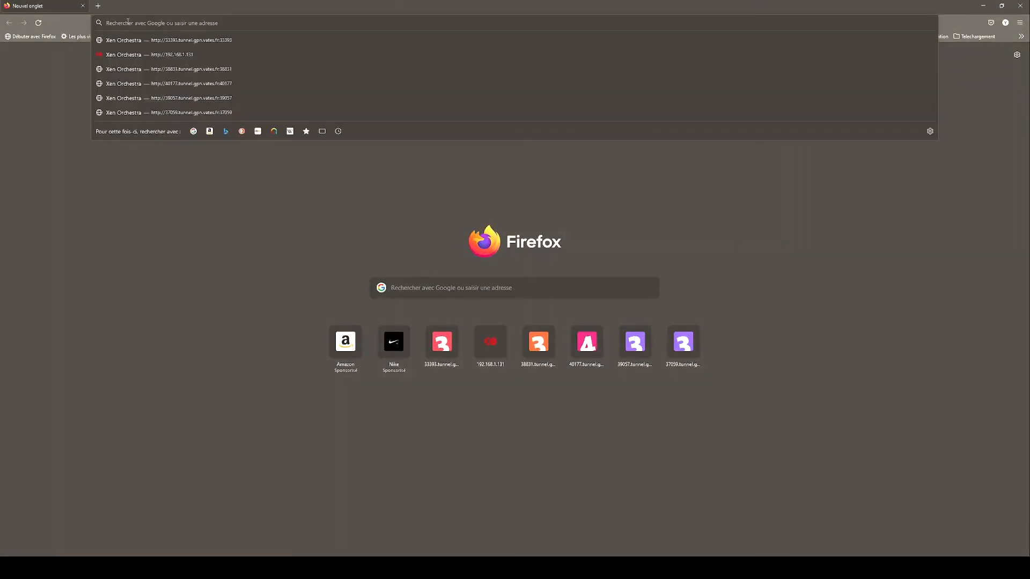
- Go to xen-orchestra.com and bring up the member login page
text(xen-orchestra.com/#!/xo-home)
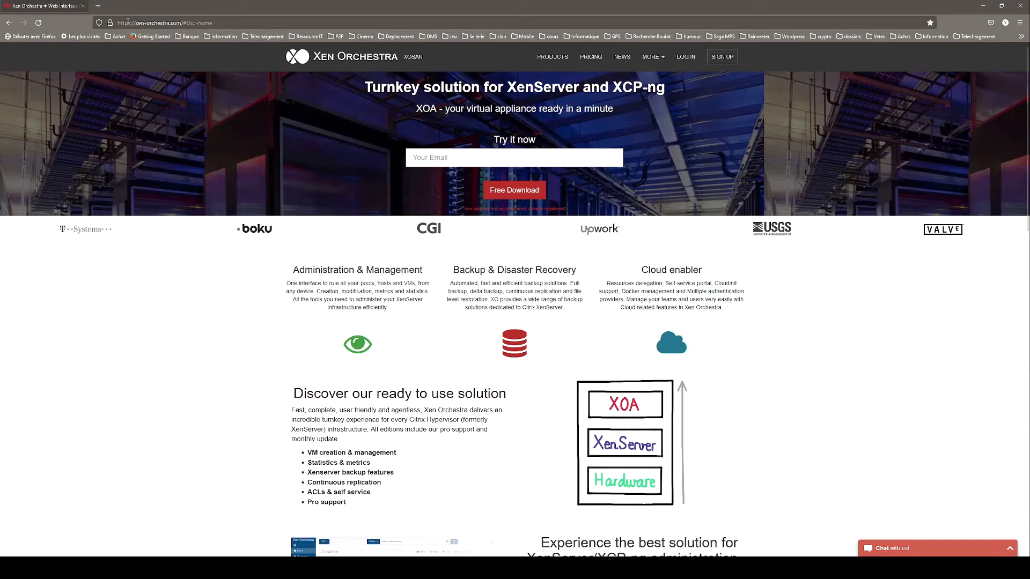
mouse_move(811, 173)
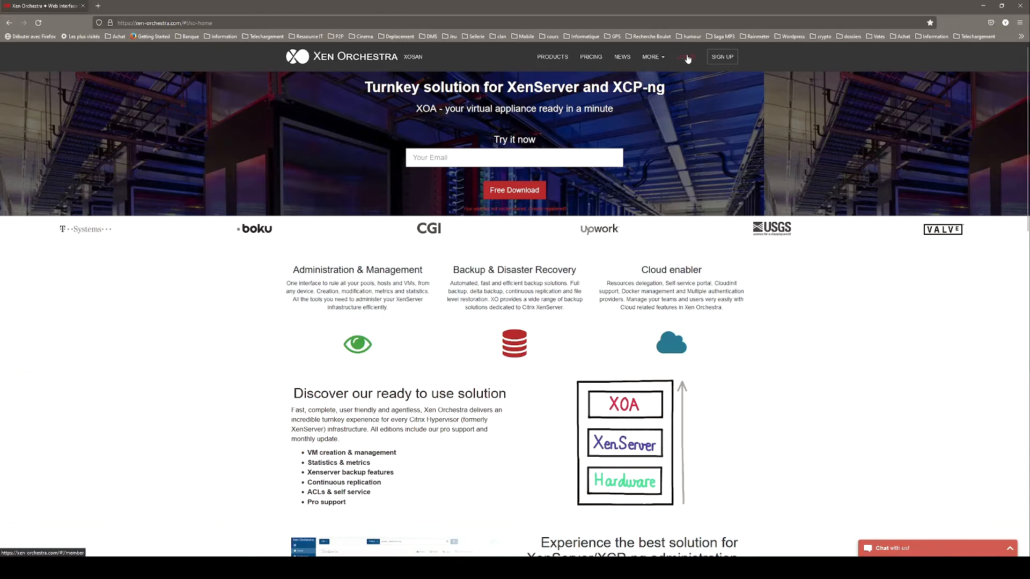
click(687, 57)
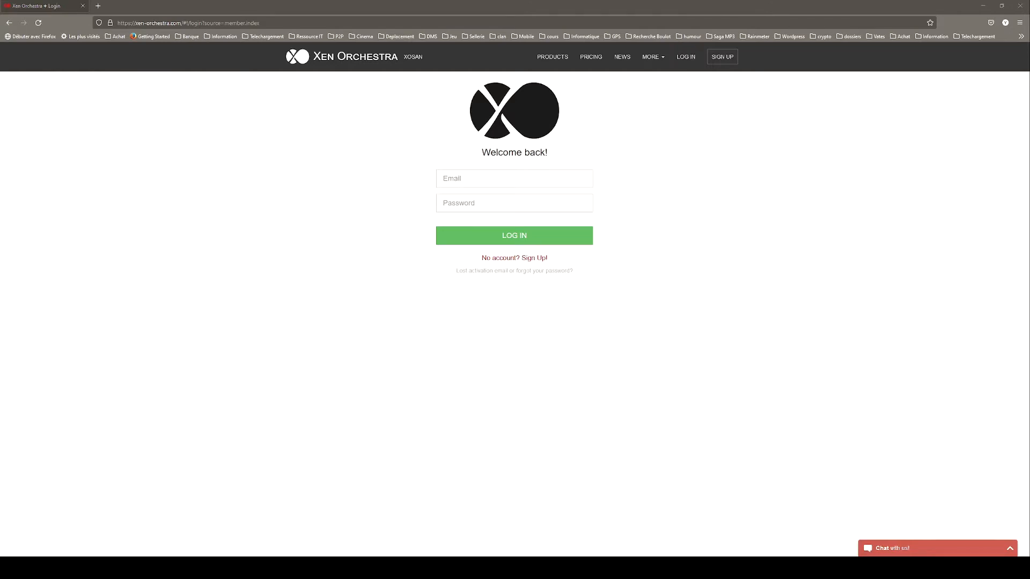
- Sign in to the Xen Orchestra account with the Gmail address and password
click(513, 178)
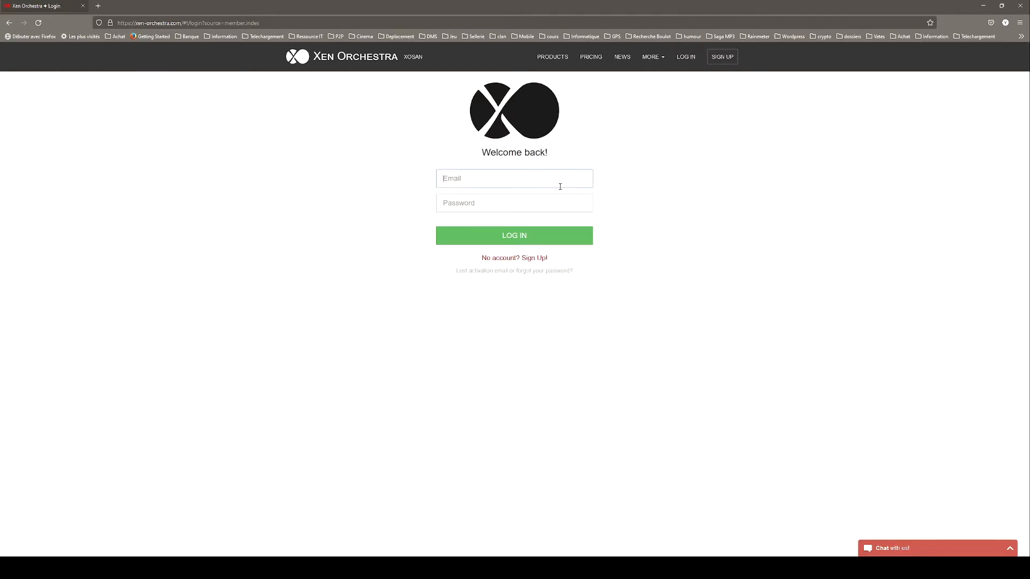
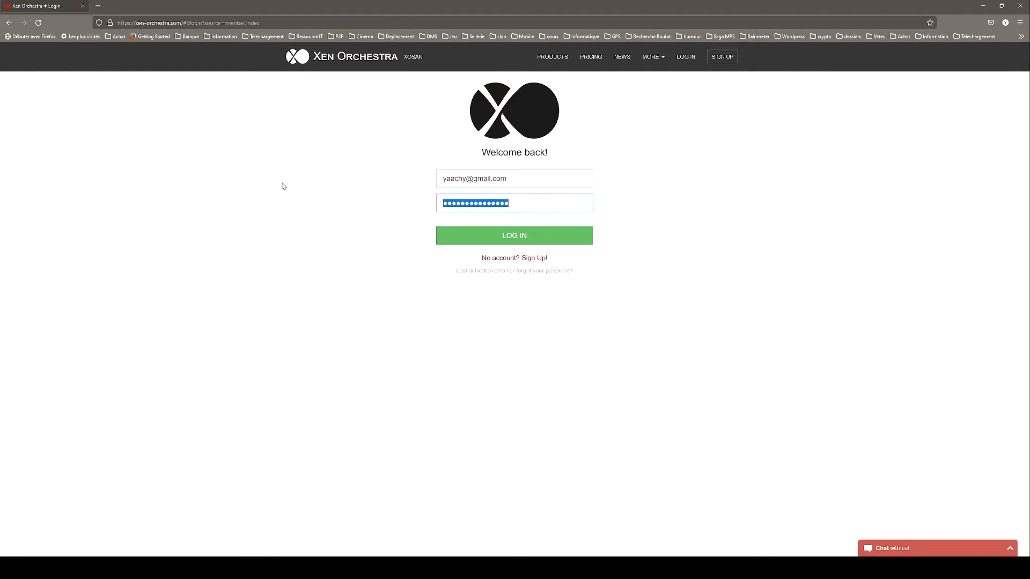
click(513, 235)
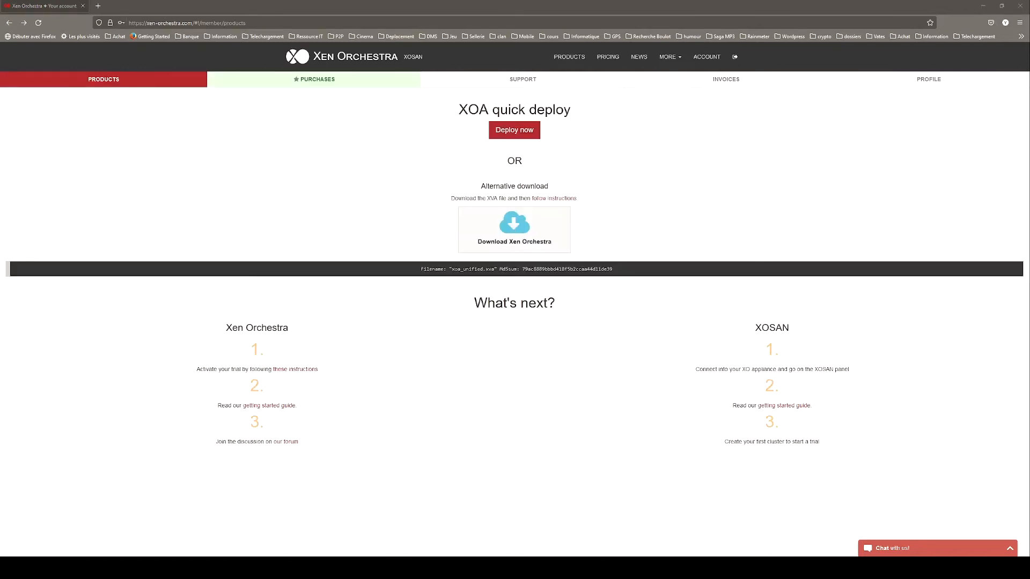
- Start XOA quick deploy and connect to host 192.168.1.140 as root
click(514, 130)
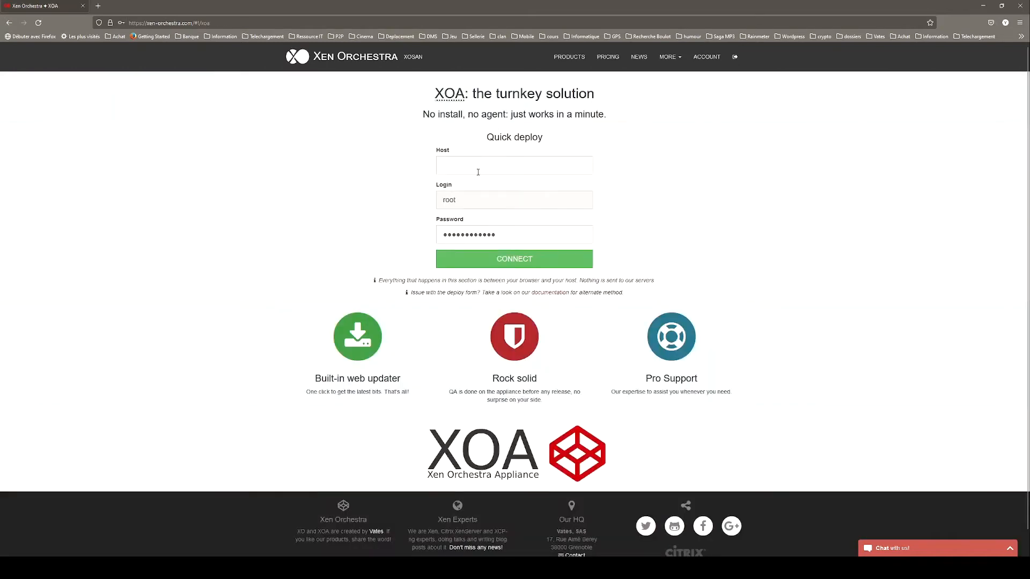
text(1)
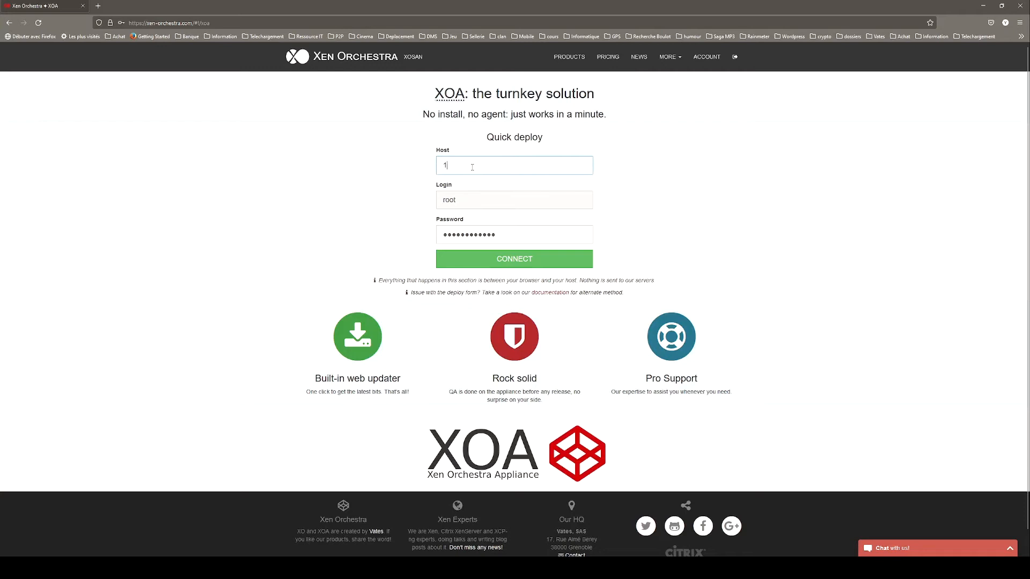
text(92.168.1.140)
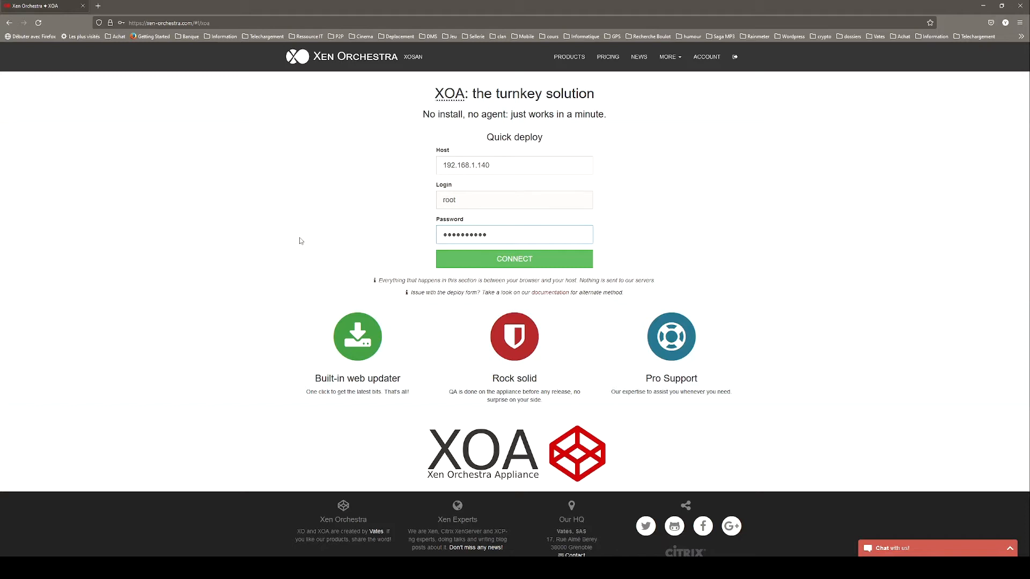
click(514, 235)
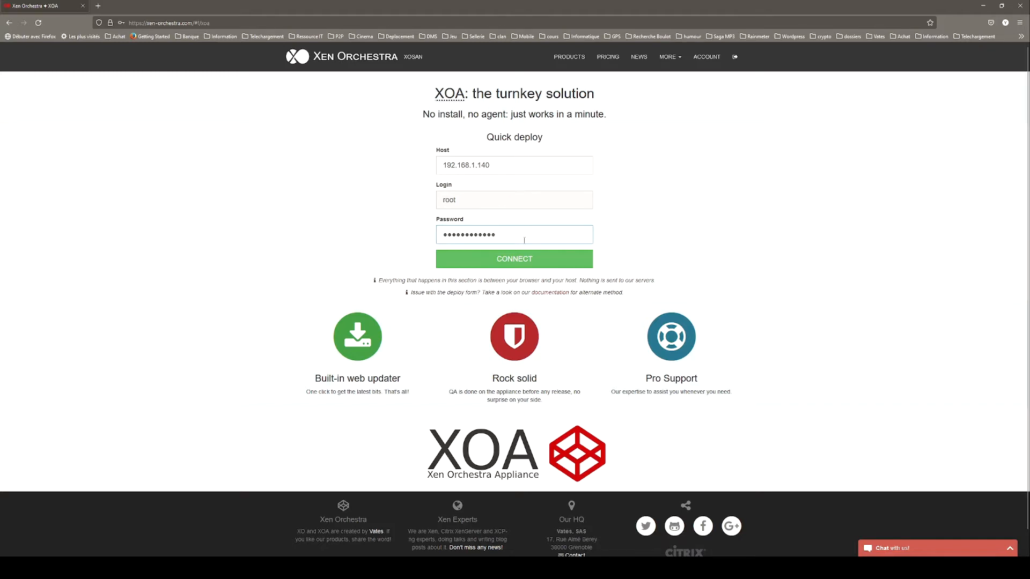
click(514, 259)
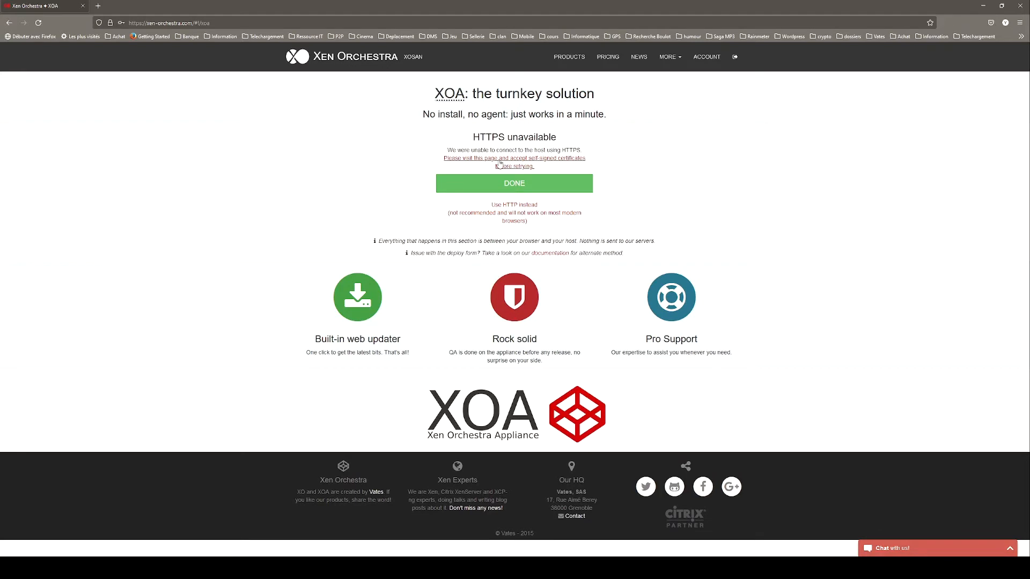
- Accept the host's self-signed certificate, view the XCP-ng 8.2.1 welcome page, and close it
click(514, 157)
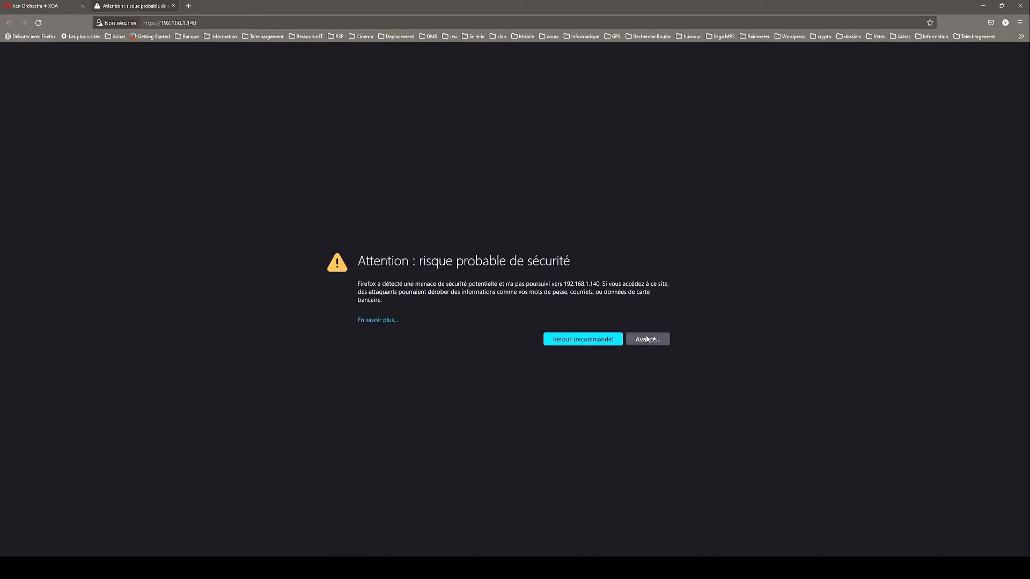
click(645, 339)
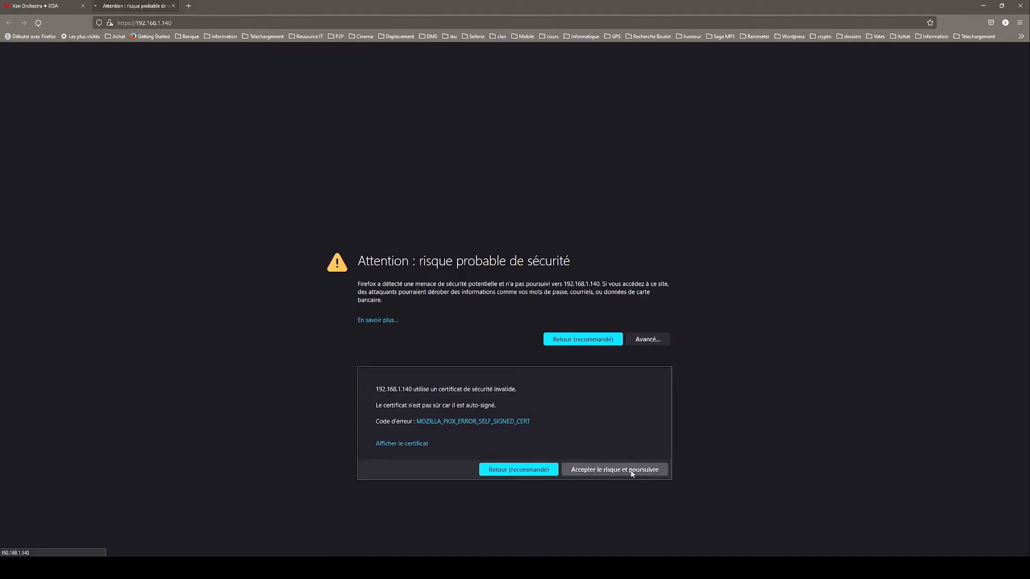
click(613, 470)
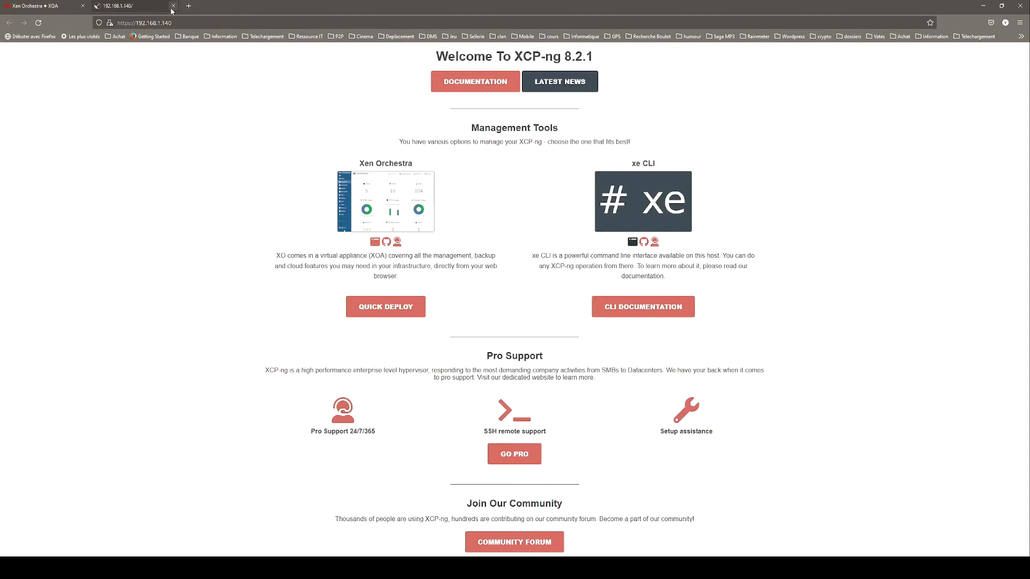
click(385, 307)
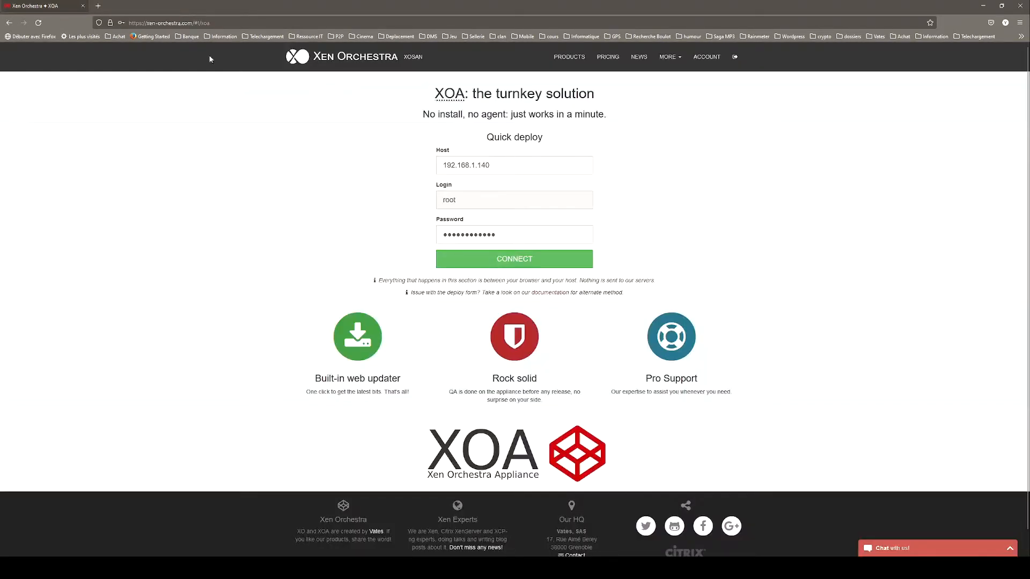
- Reconnect to the host, confirm the eth0 network, and assign IP 192.168.1.135 to the XOA
click(514, 259)
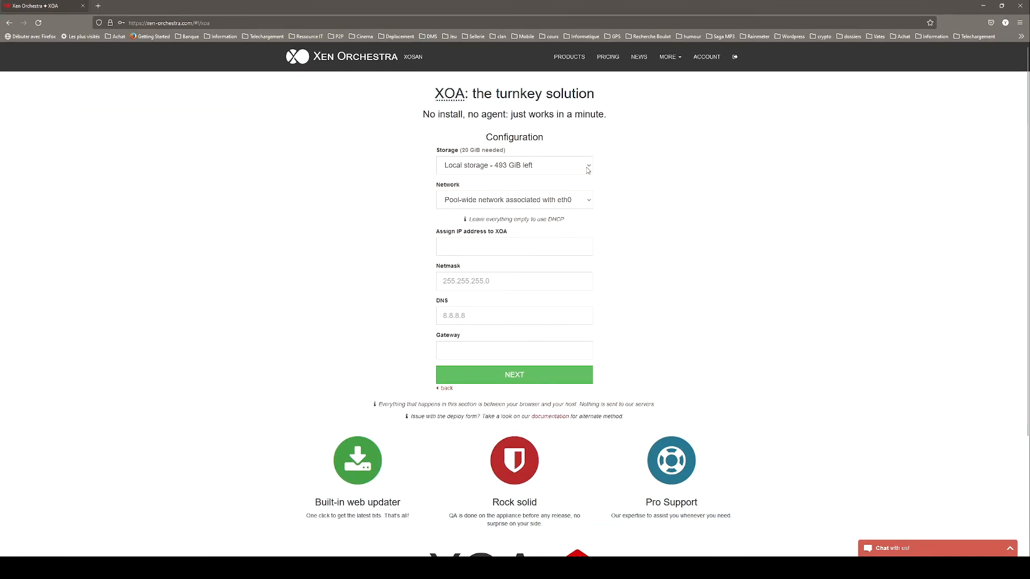
mouse_move(589, 203)
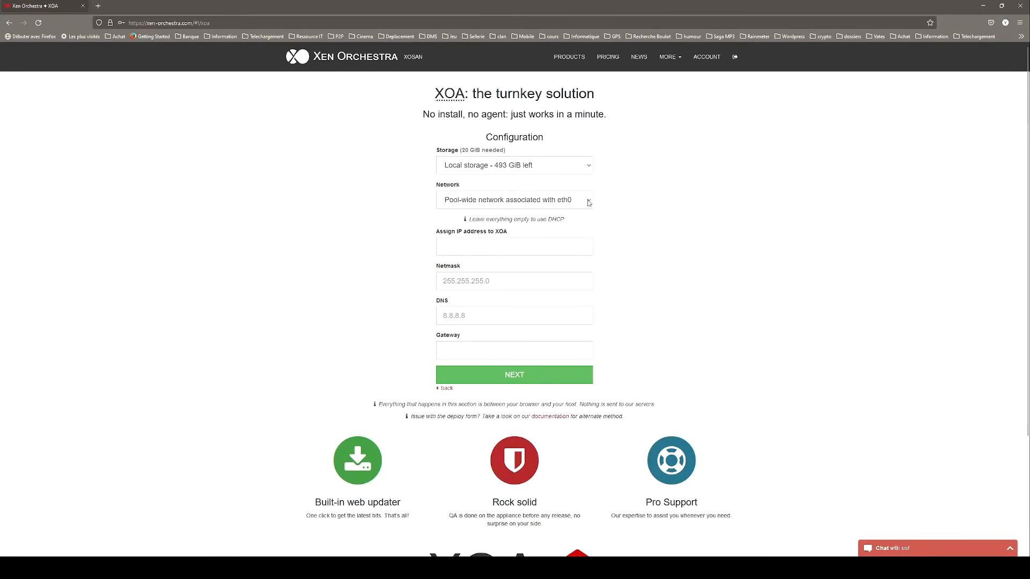
click(514, 200)
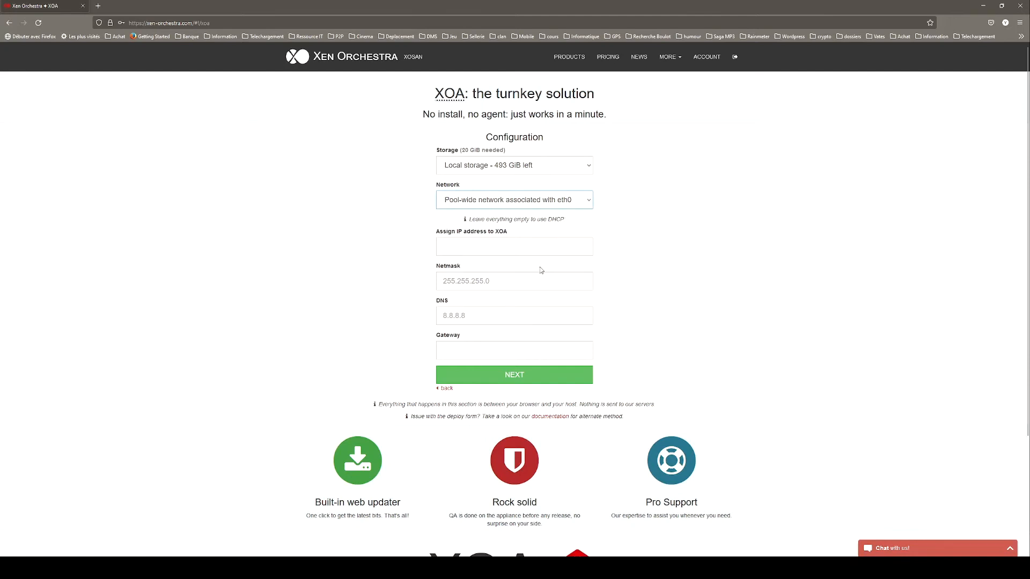
mouse_move(584, 175)
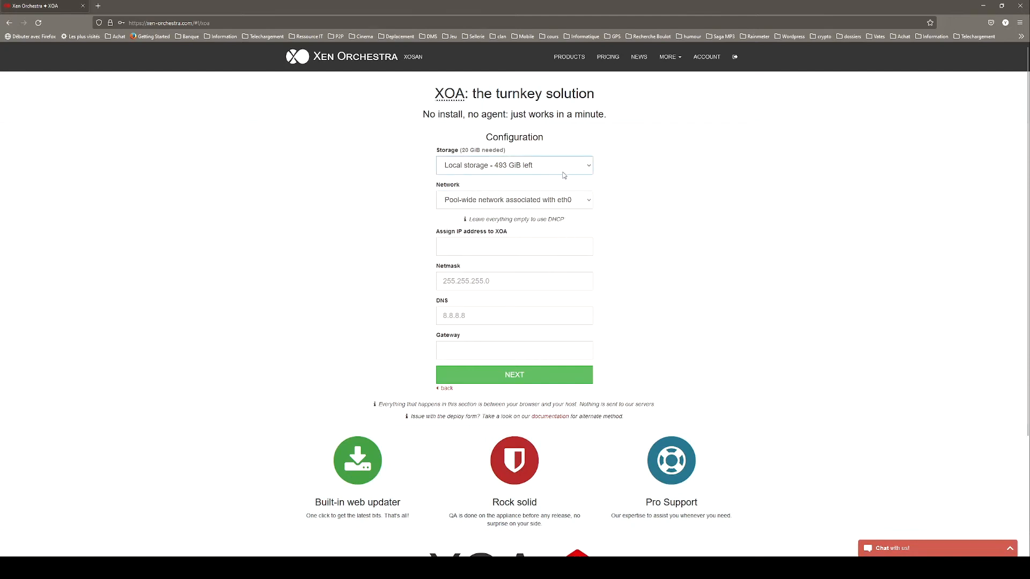
mouse_move(540, 206)
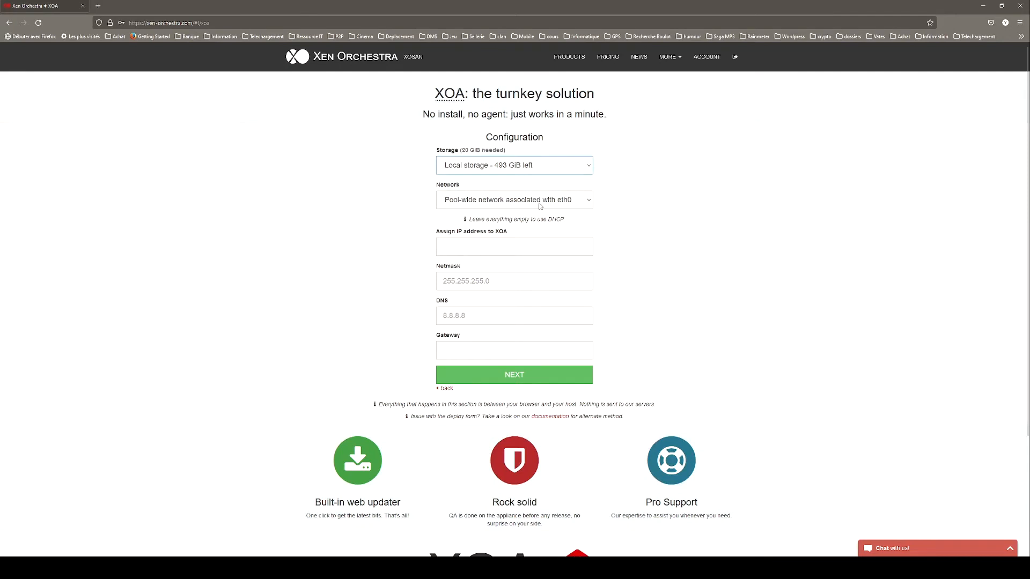
click(514, 246)
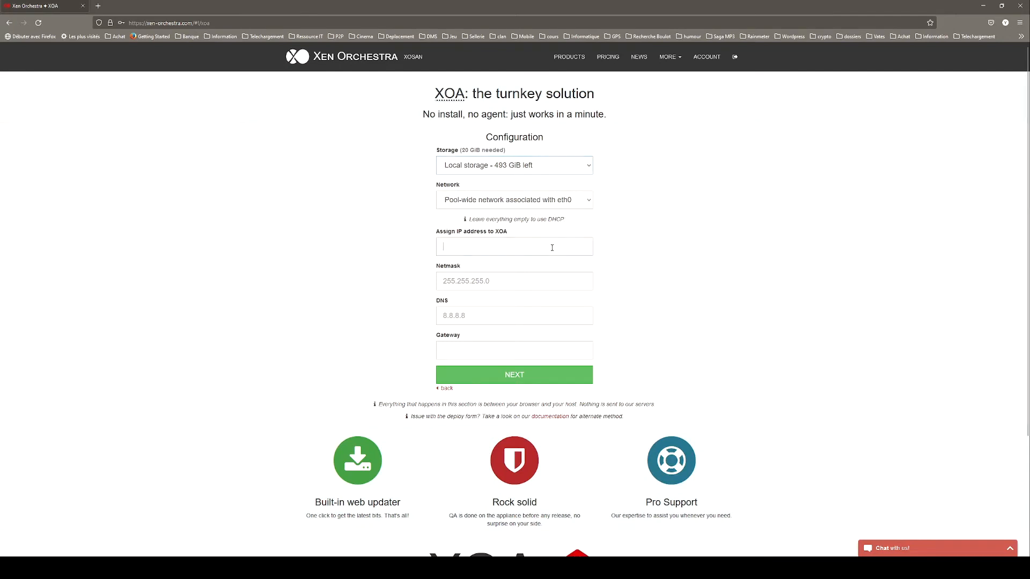
text(192.168.1.)
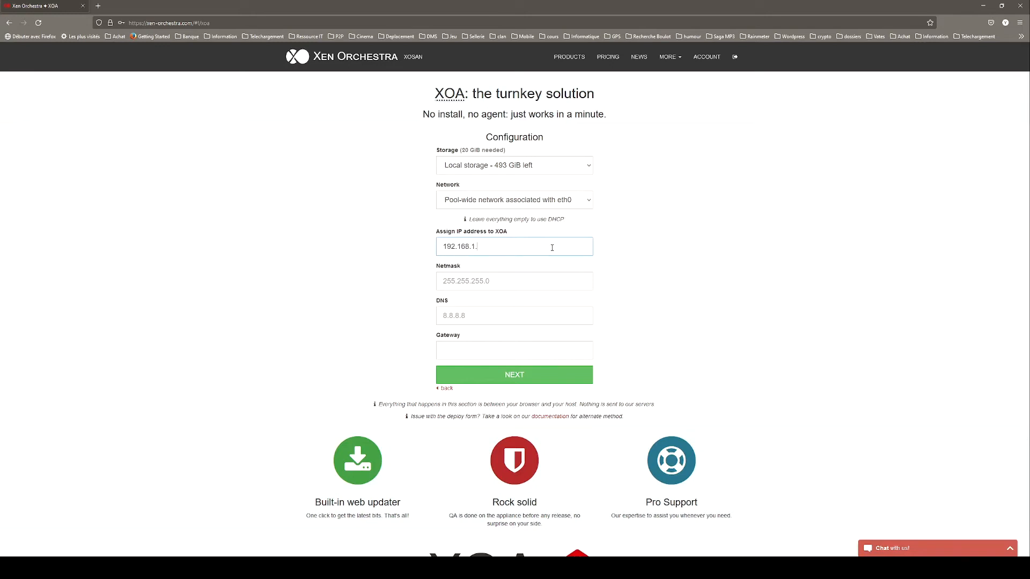
text(135)
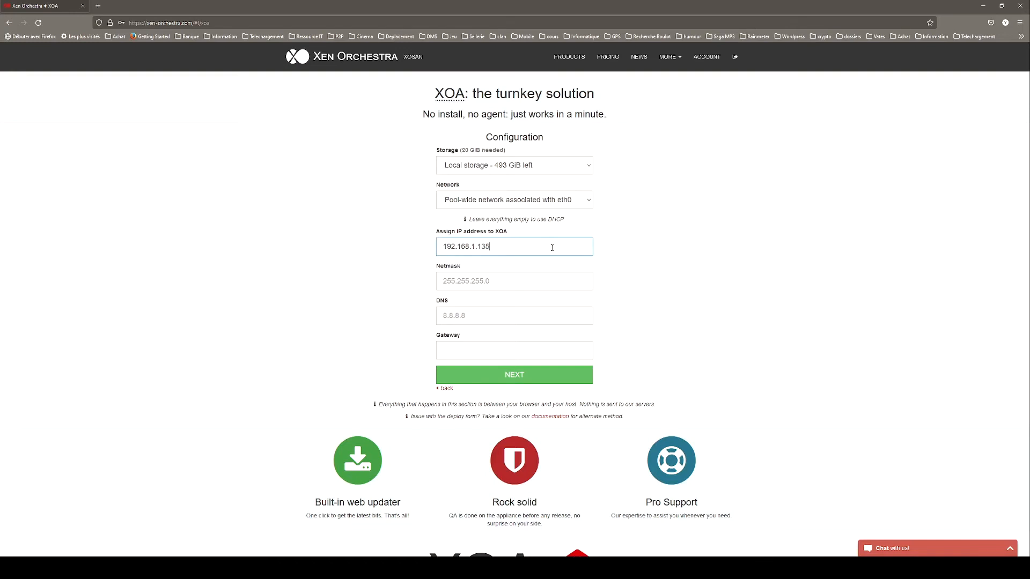
- Fill in the gateway 192.168.1.1 for the appliance
click(514, 281)
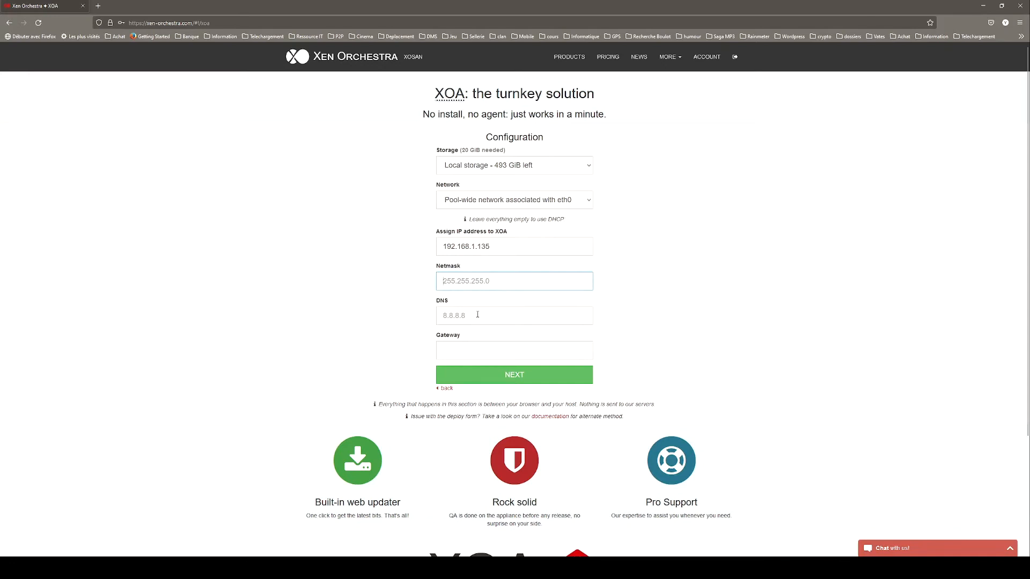
text(1)
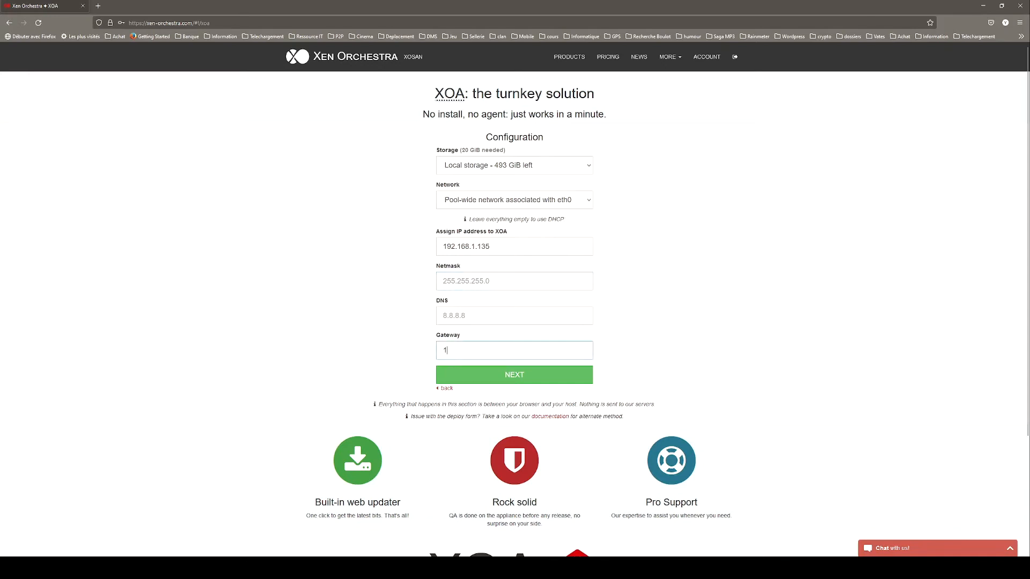
text(92.168.1.1)
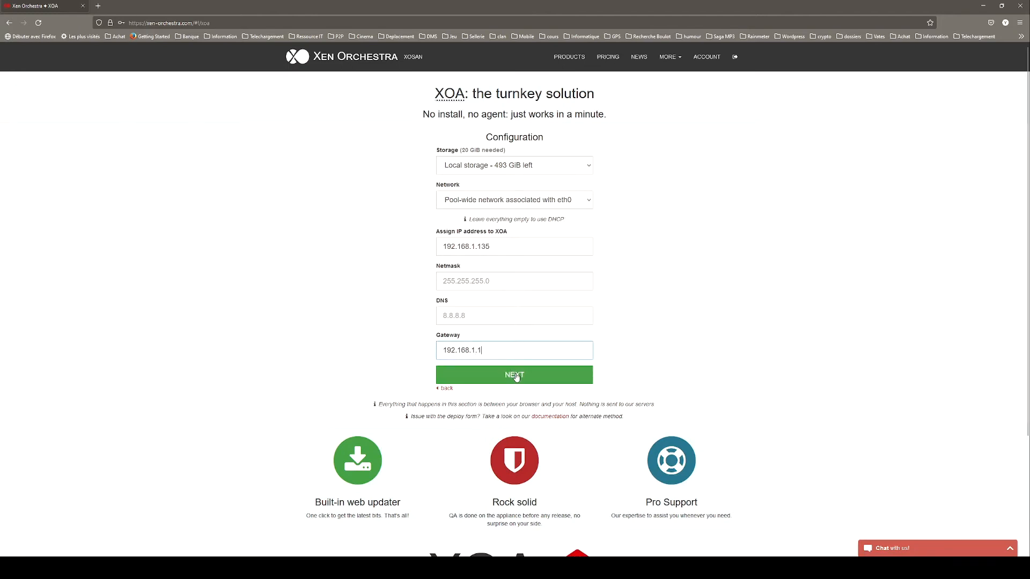
- Submit the network settings, set admin login 'admin' with passwords, and deploy the appliance
click(514, 375)
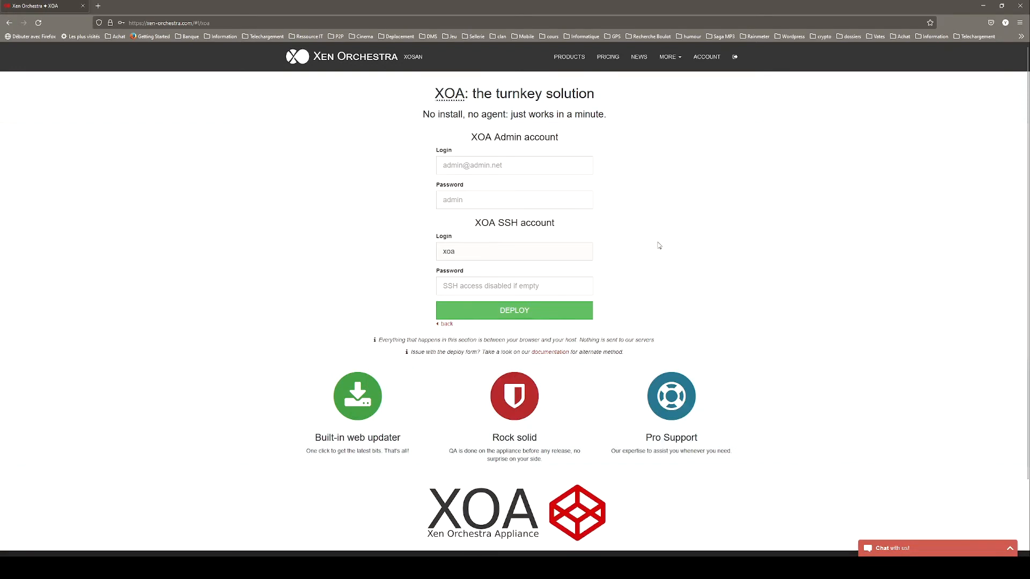
click(514, 165)
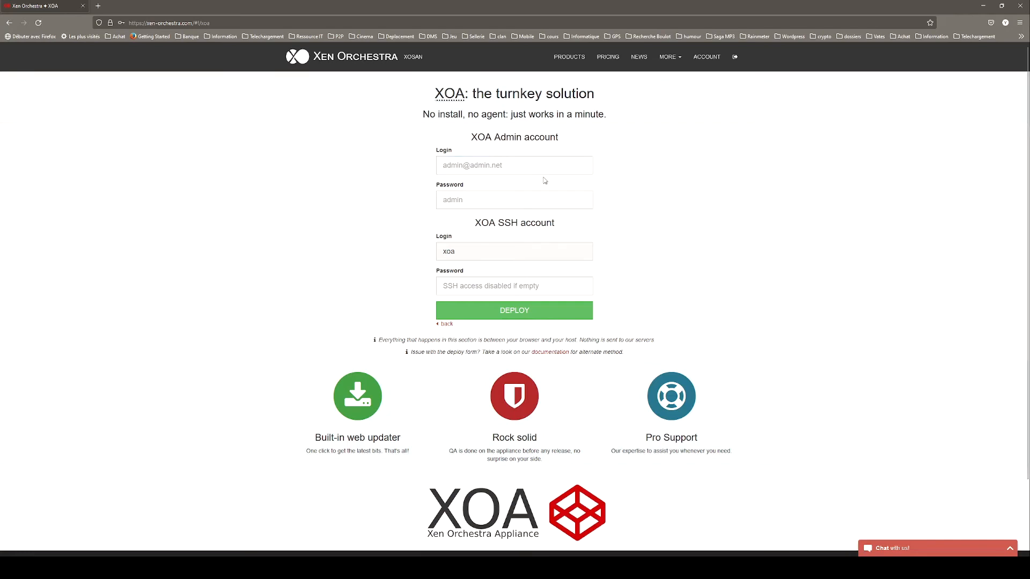
click(514, 165)
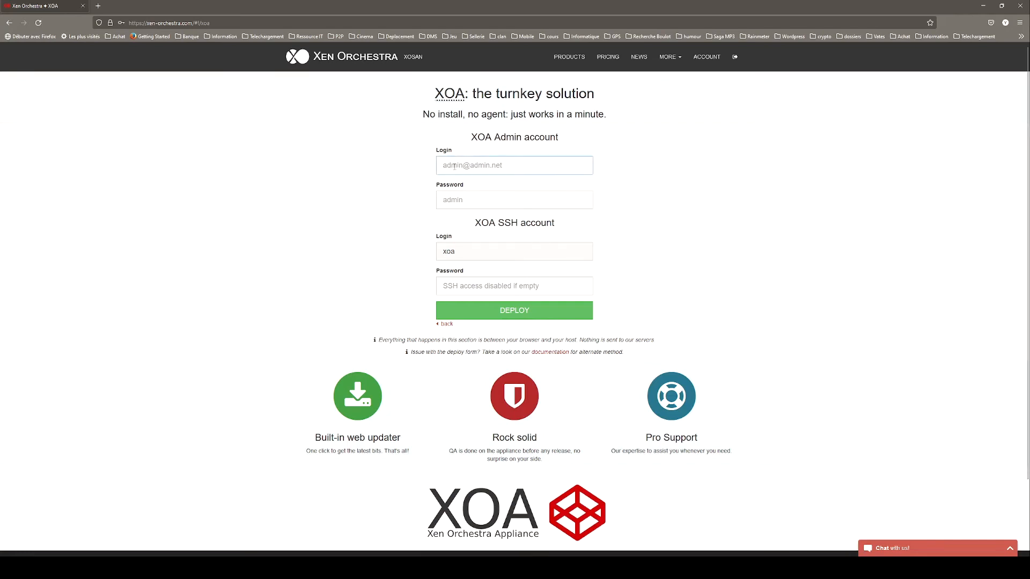
text(admin)
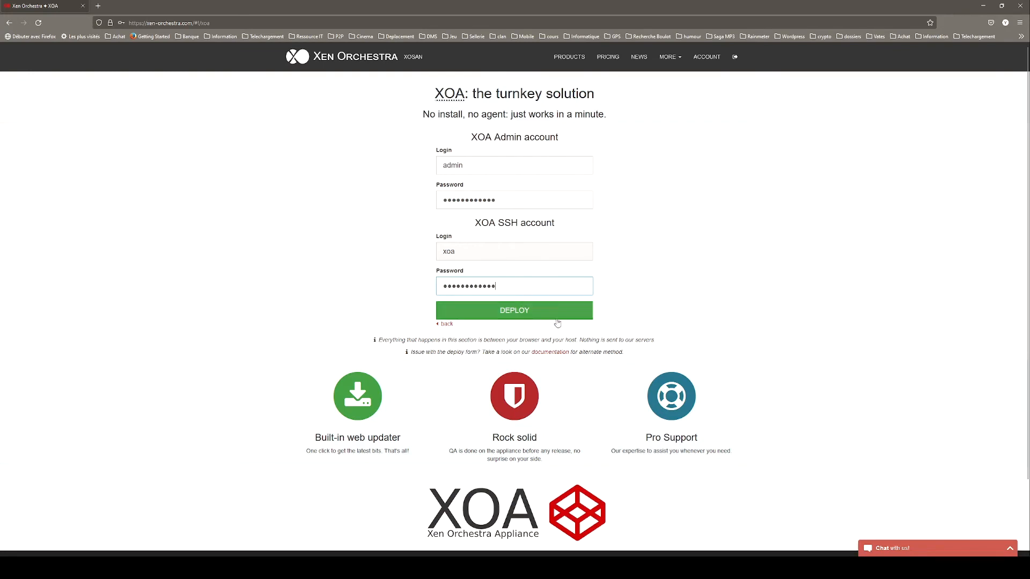
click(513, 310)
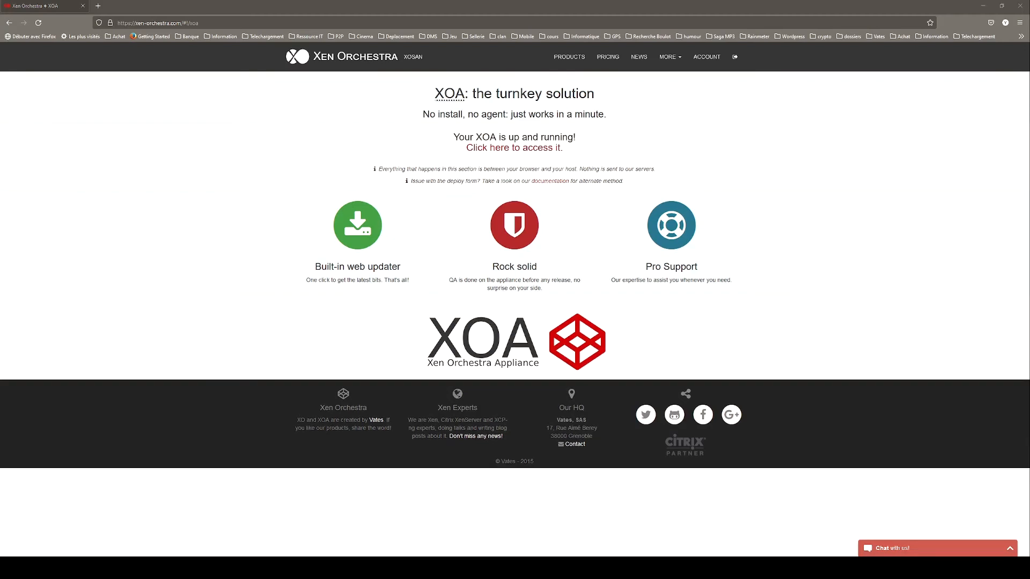
mouse_move(787, 232)
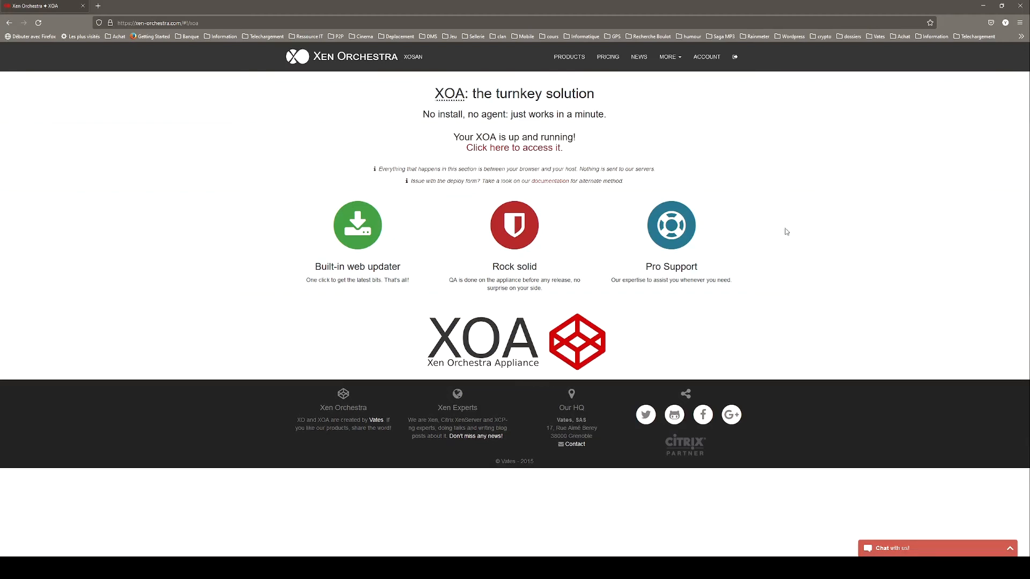
mouse_move(514, 148)
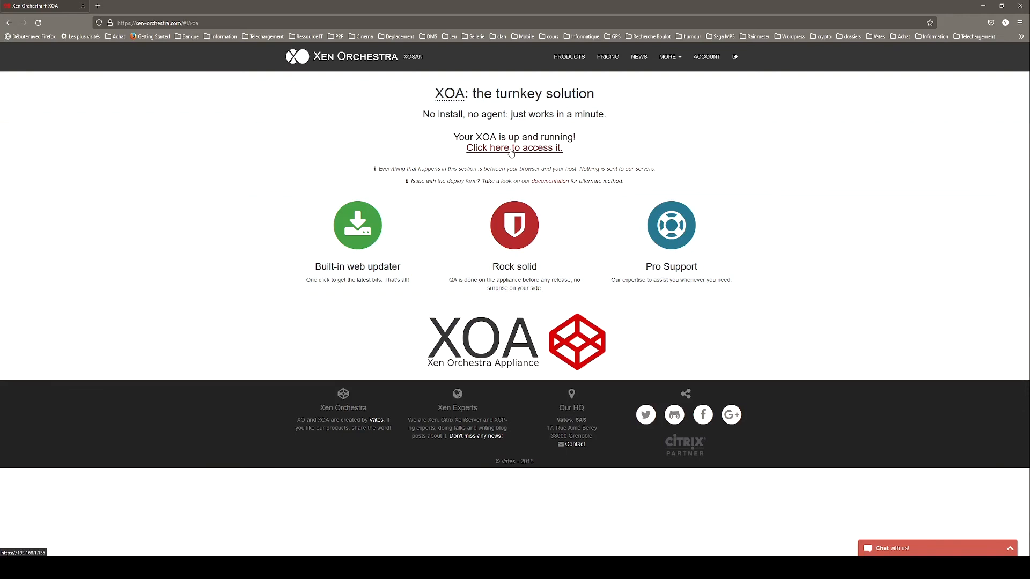
- Open the appliance at 192.168.1.135 and accept its self-signed certificate warning
click(514, 147)
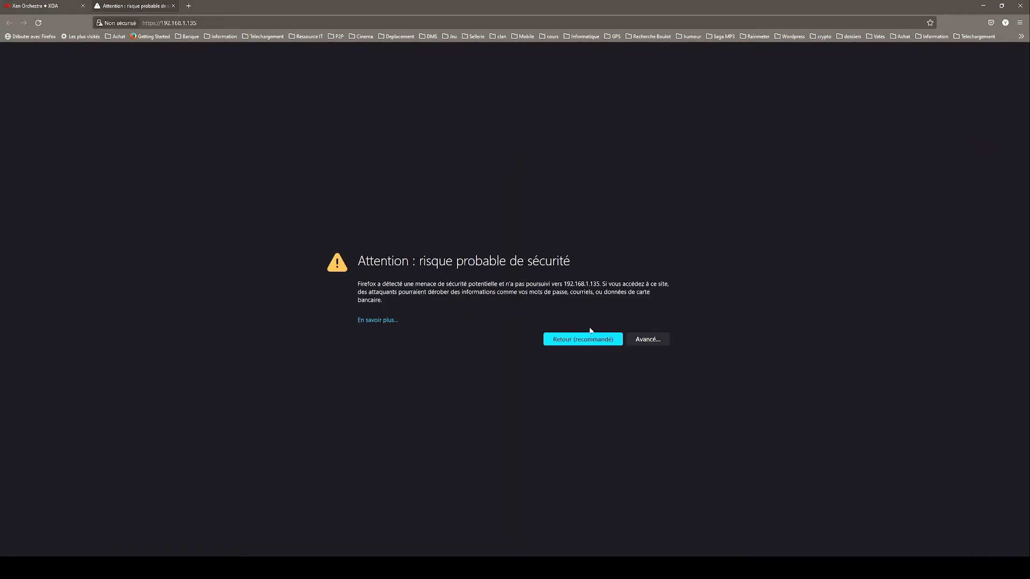
click(646, 339)
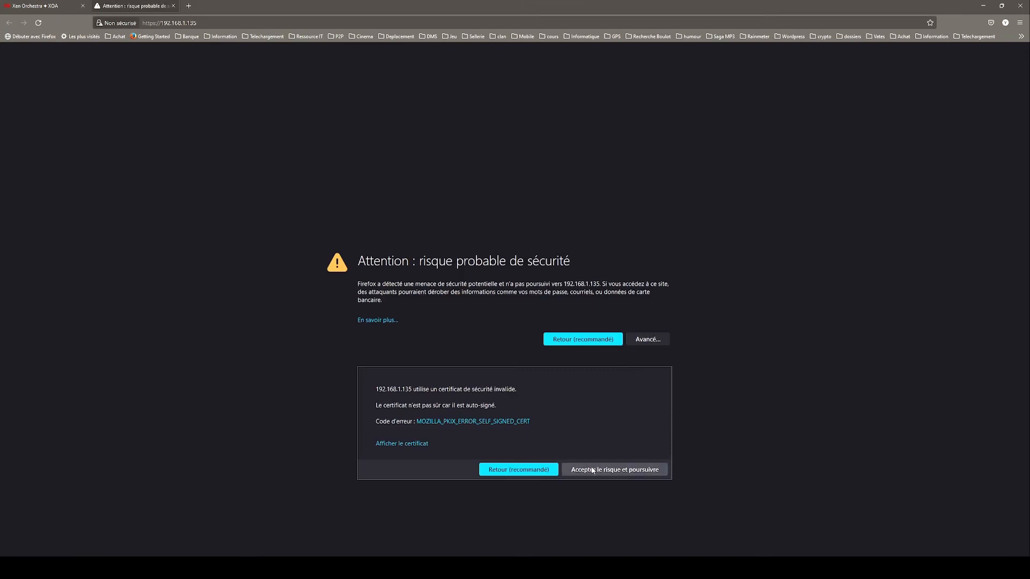
click(613, 470)
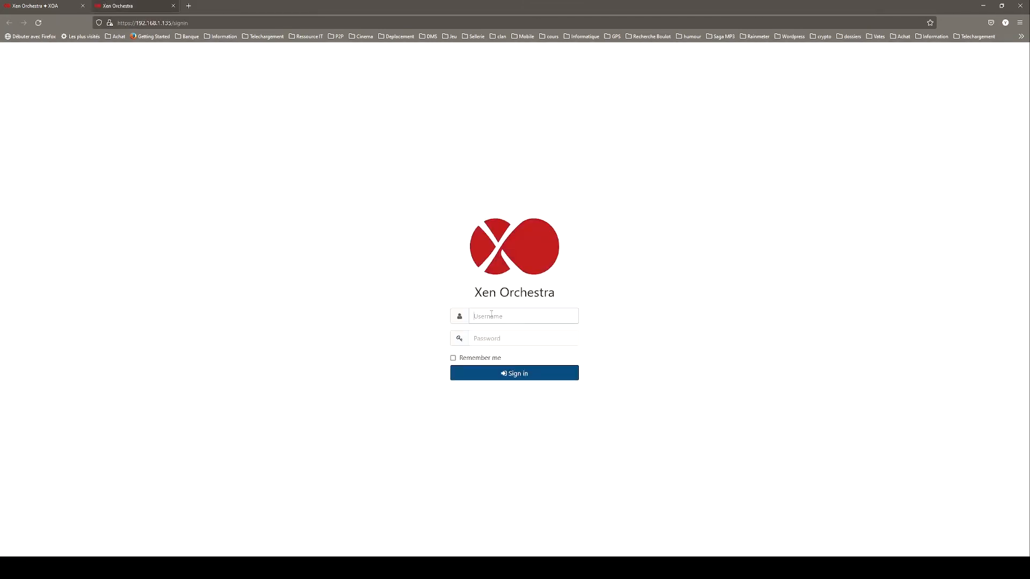
- Sign in to the new appliance as admin to reach the Xen Orchestra home page
text(a)
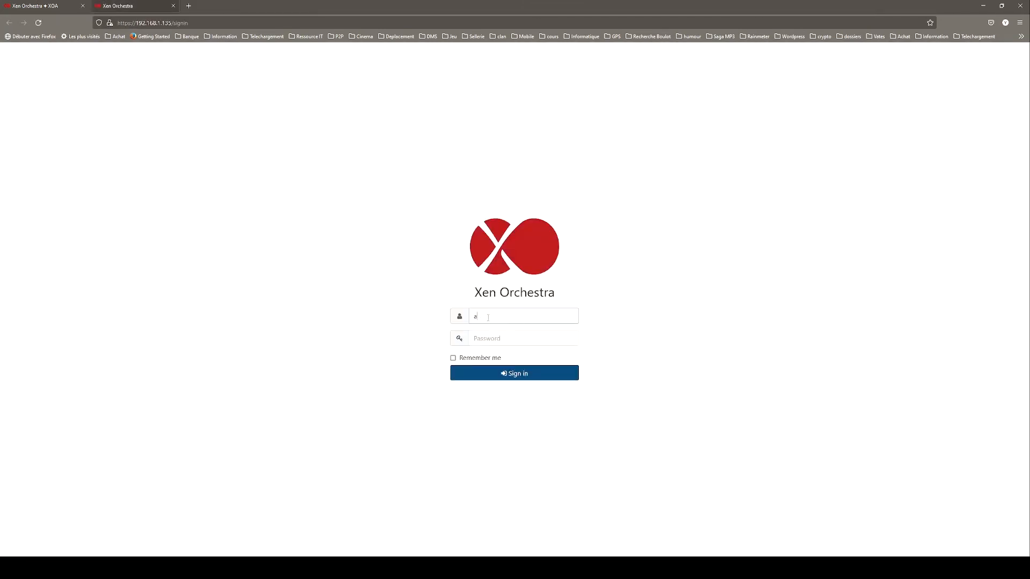
text(dmin)
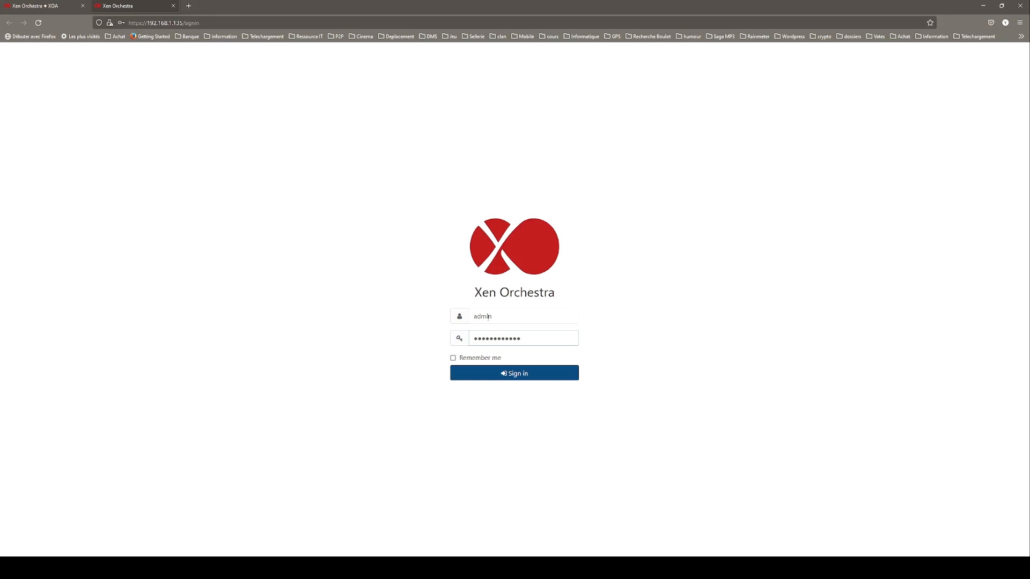
click(514, 374)
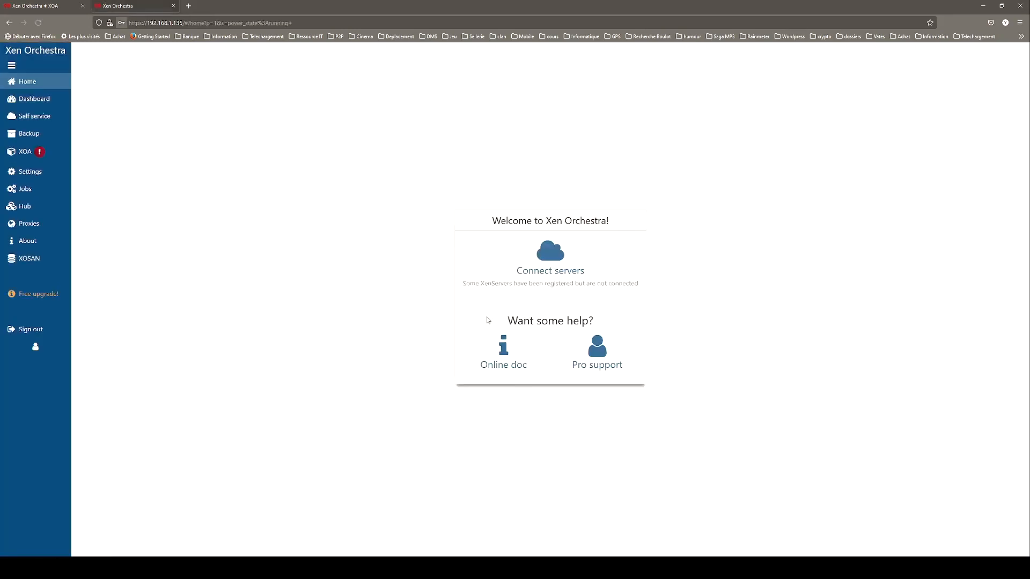
mouse_move(272, 129)
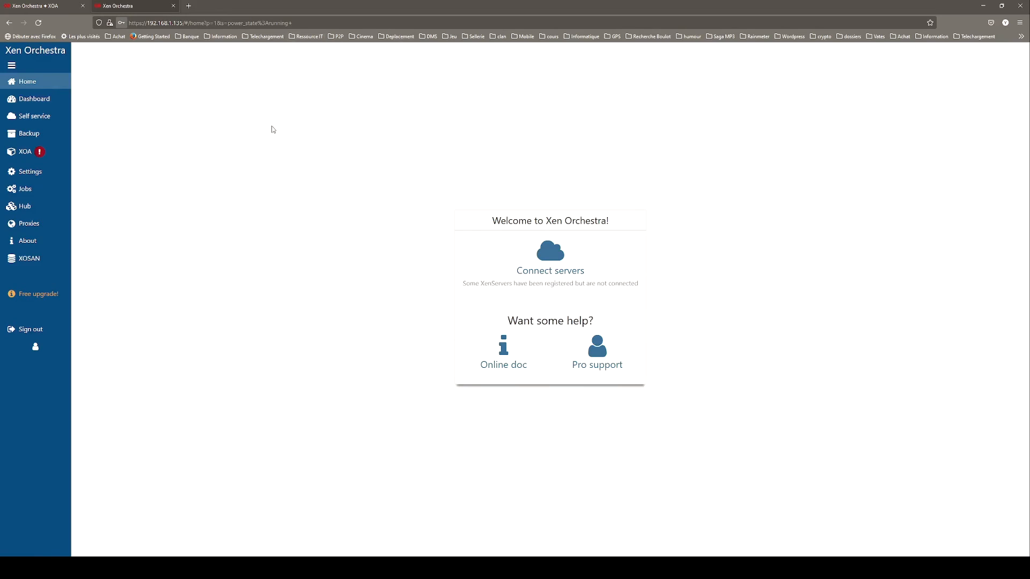